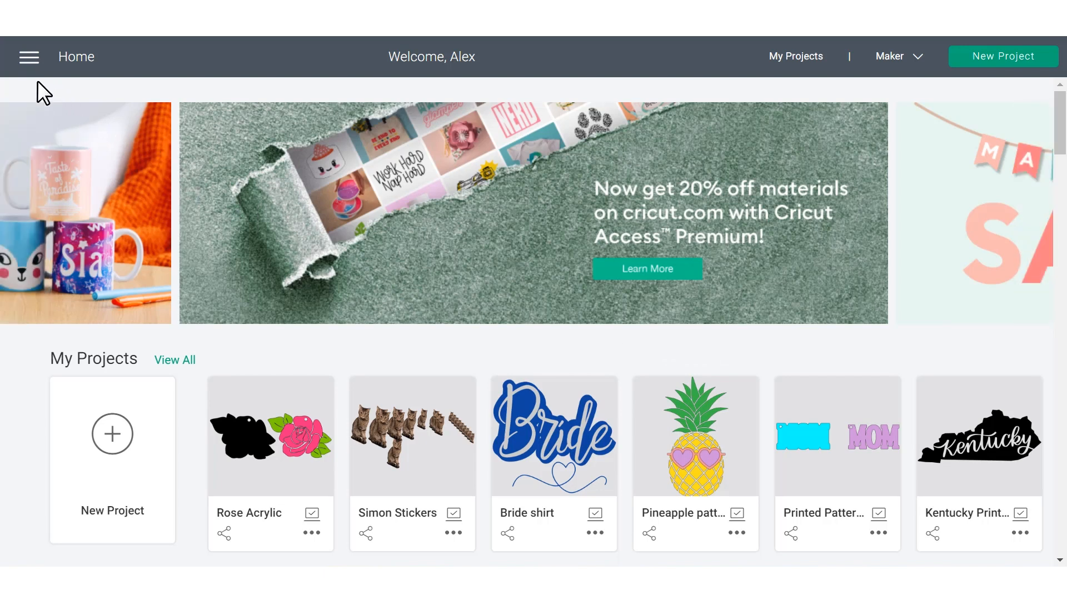
{"action": "mouse_move", "coordinate": [30, 56]}
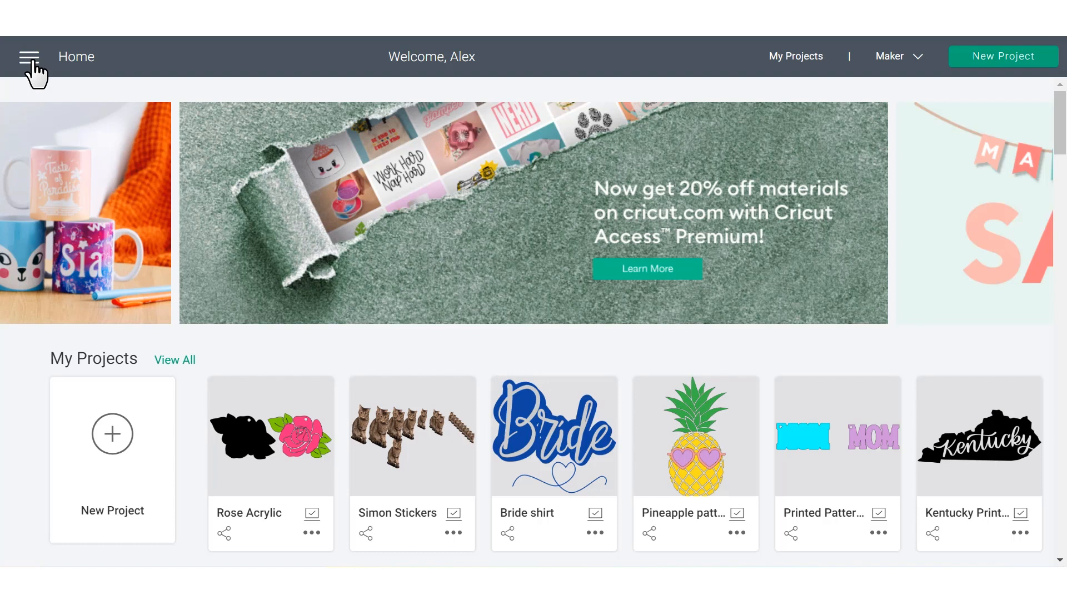
Read through the What's New notes from the main menu, then close them.
{"action": "left_click", "coordinate": [29, 57]}
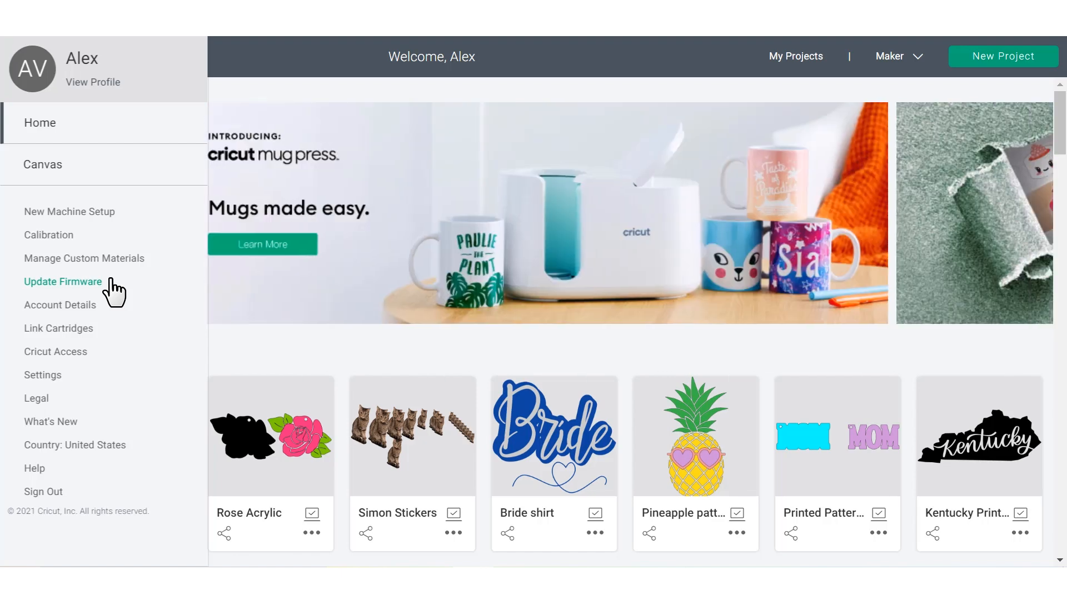
{"action": "mouse_move", "coordinate": [102, 367]}
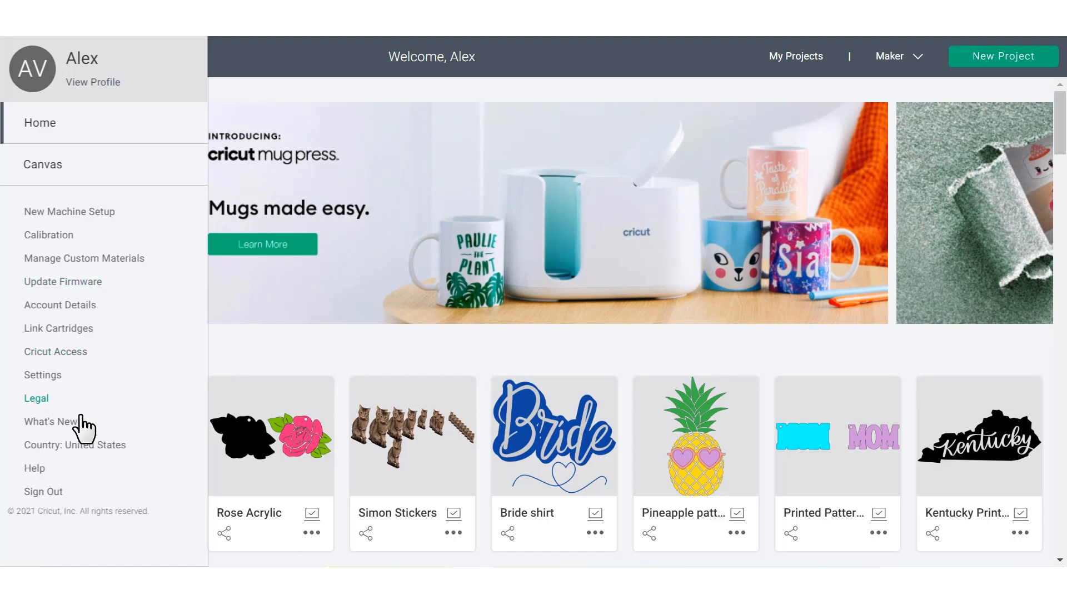
{"action": "mouse_move", "coordinate": [50, 421]}
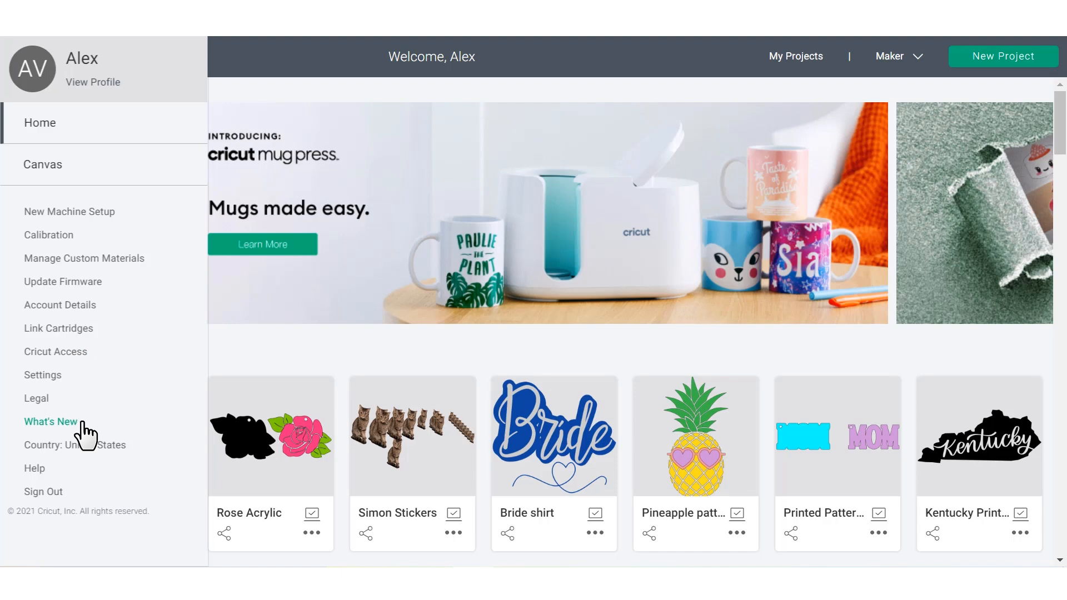
{"action": "left_click", "coordinate": [51, 421]}
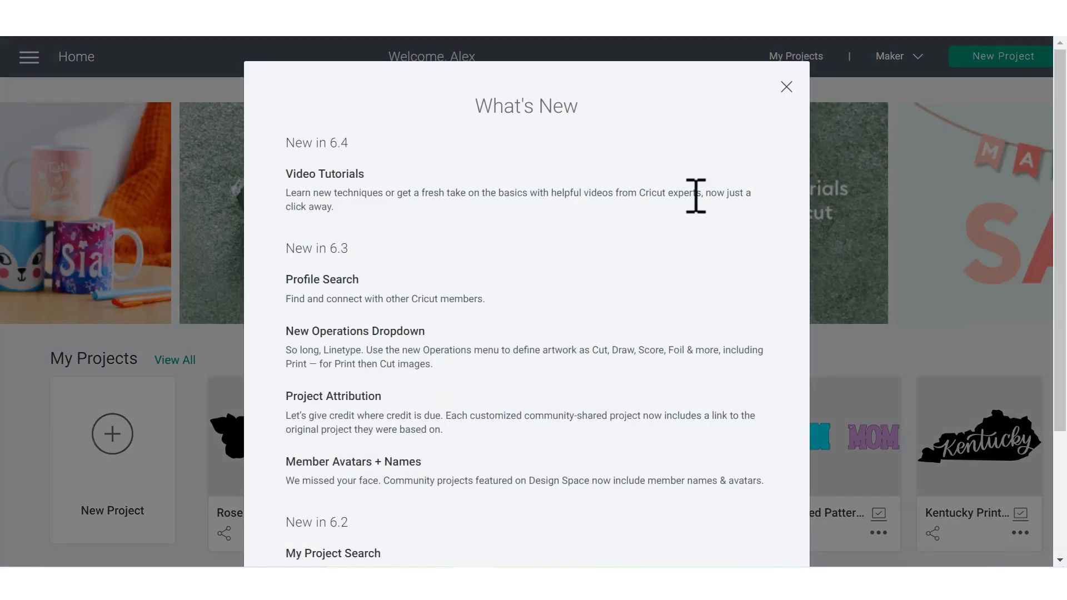
{"action": "scroll", "scroll_direction": "down", "scroll_amount": 3}
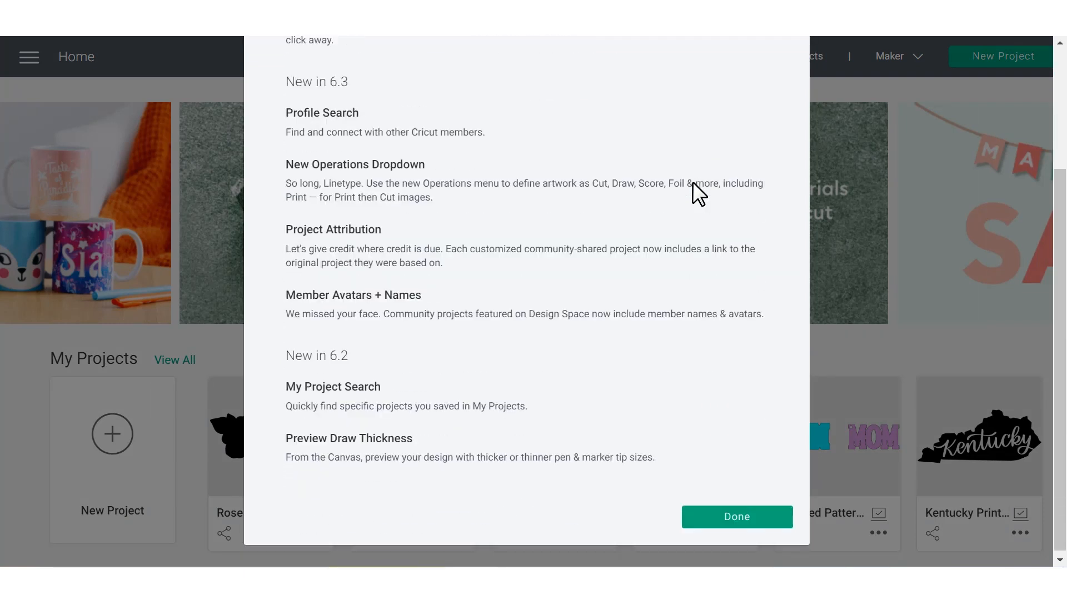
{"action": "left_click", "coordinate": [736, 516]}
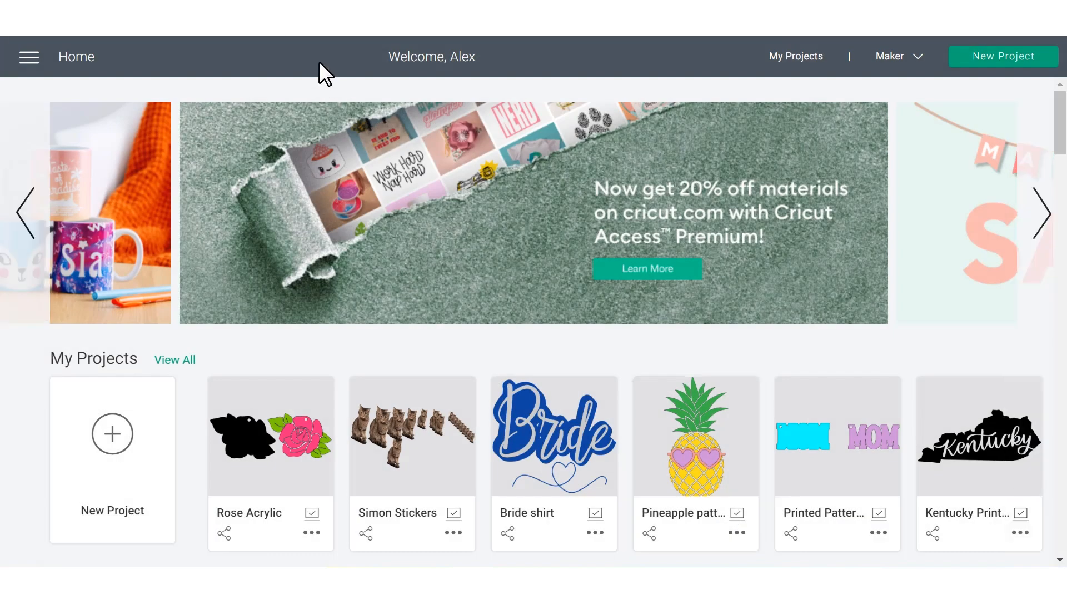
{"action": "mouse_move", "coordinate": [710, 55]}
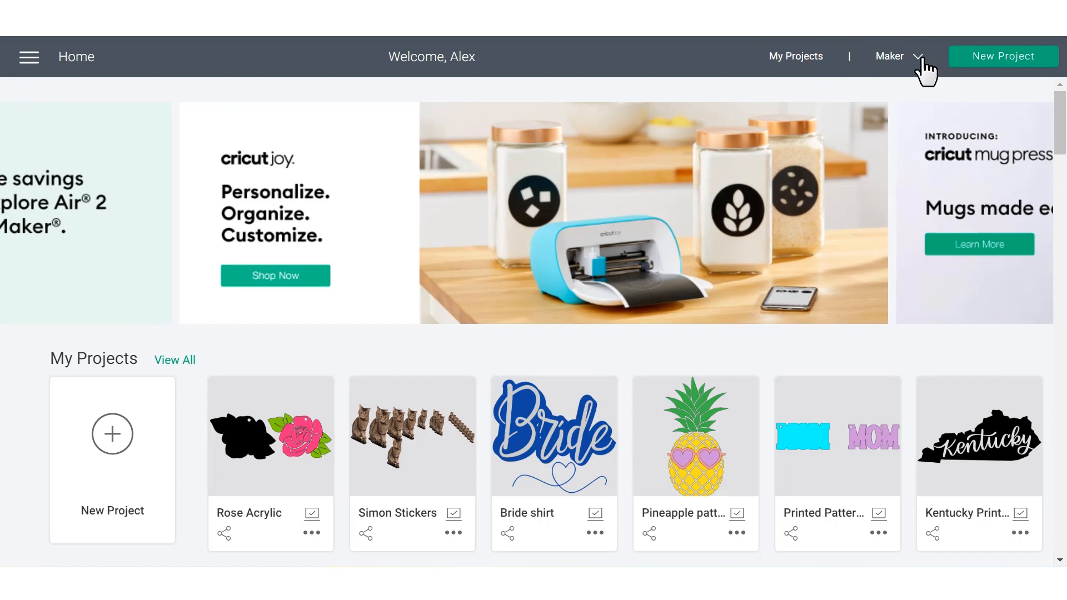
Start a new blank project, then return to the Home screen via the menu.
{"action": "left_click", "coordinate": [888, 57]}
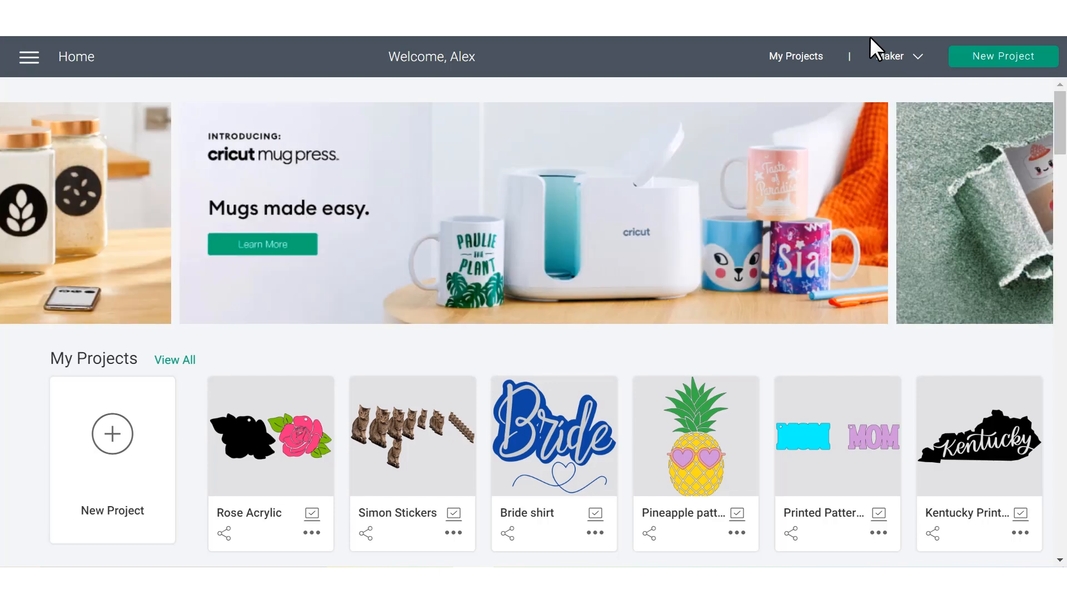
{"action": "mouse_move", "coordinate": [999, 47]}
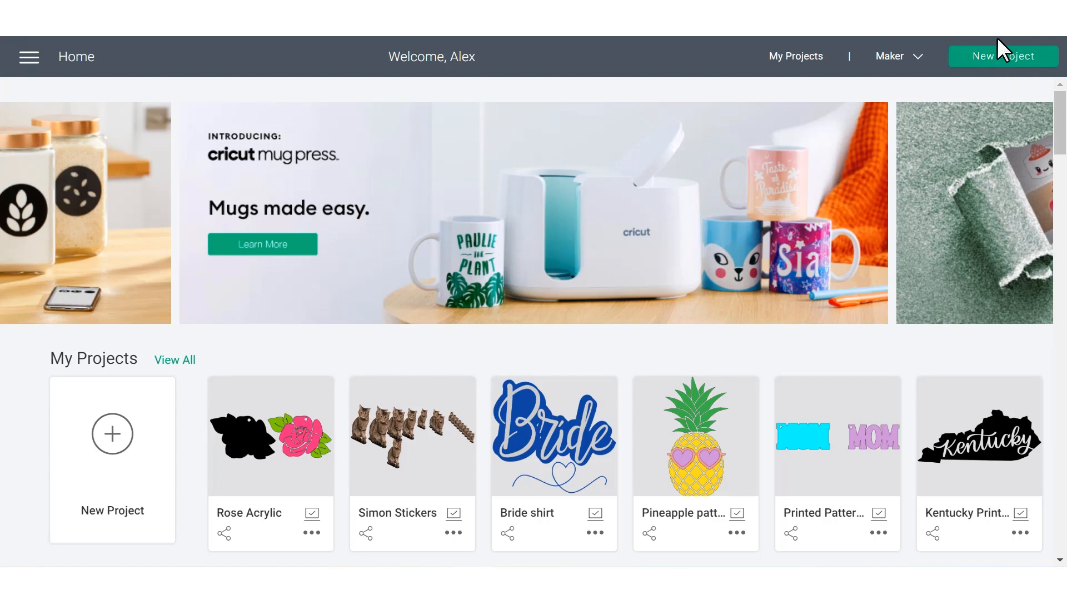
{"action": "left_click", "coordinate": [1002, 56]}
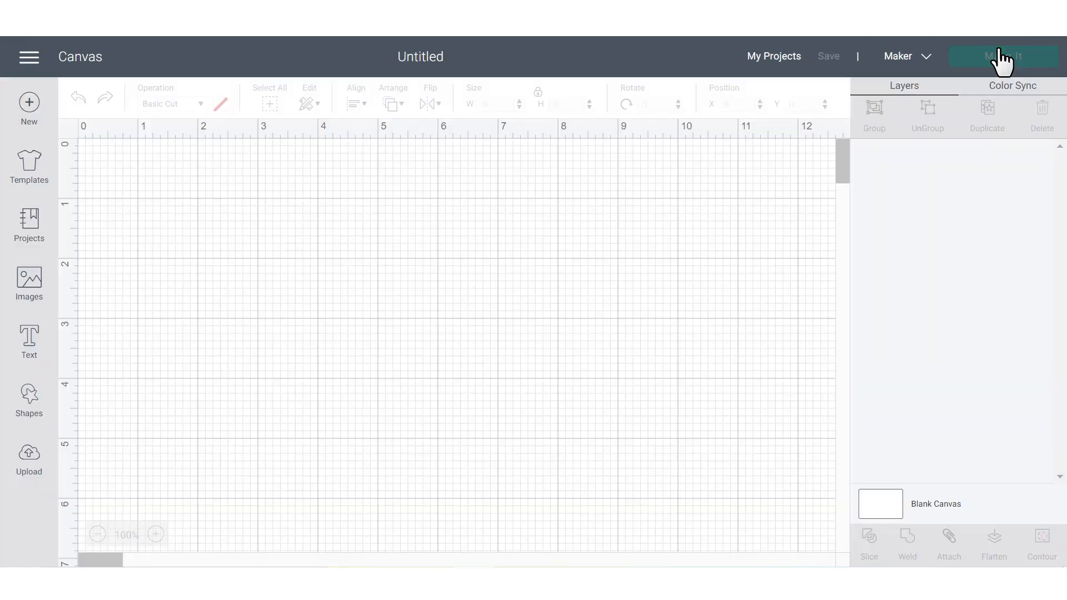
{"action": "left_click", "coordinate": [28, 56]}
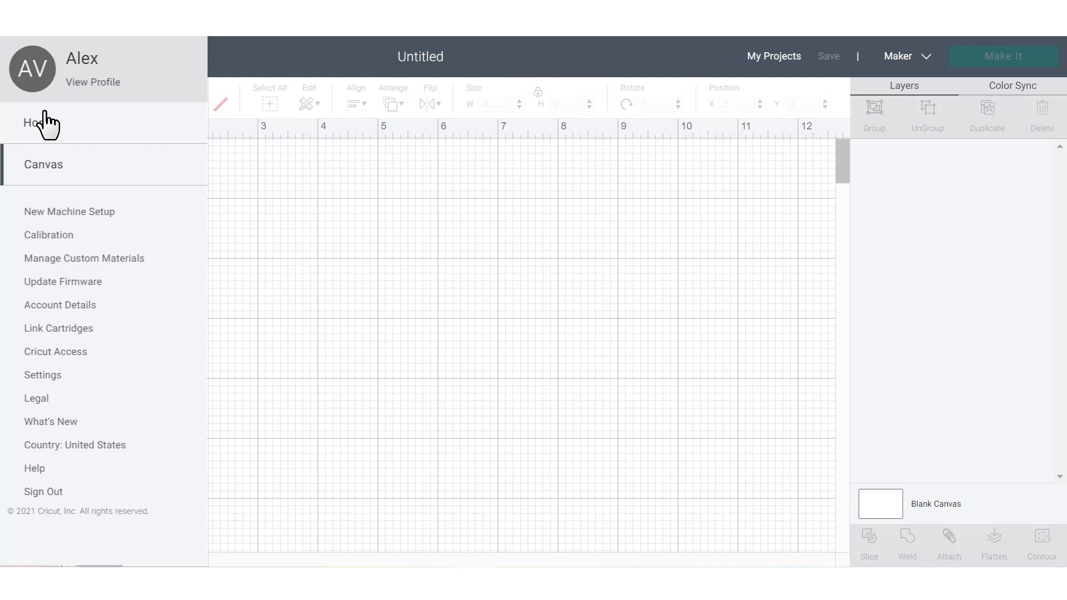
{"action": "left_click", "coordinate": [30, 124]}
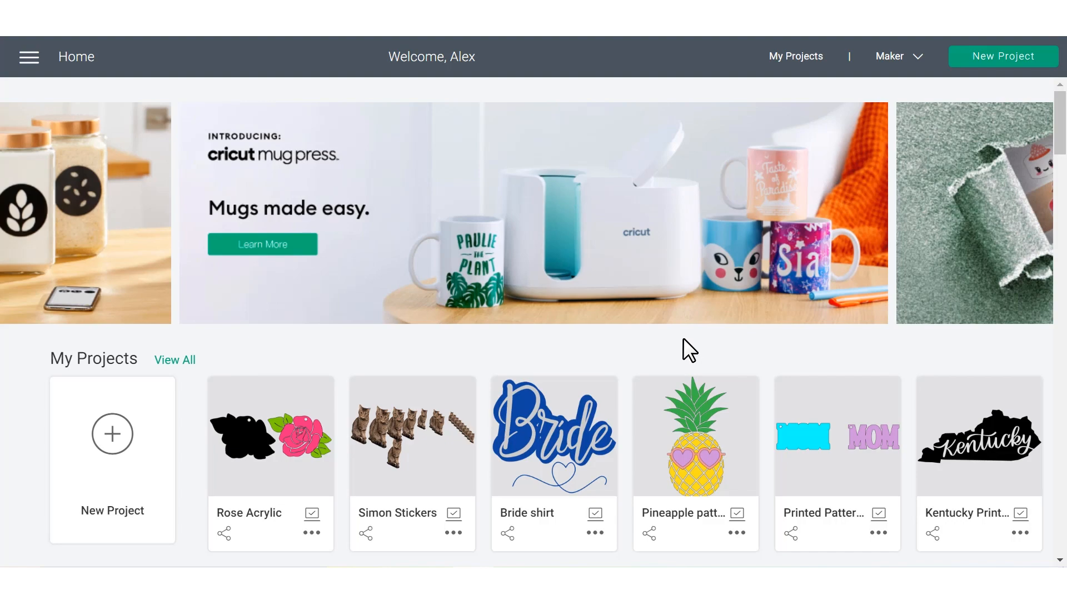
Scroll the Home screen and browse all the video playlists on YouTube.
{"action": "scroll", "scroll_direction": "down", "scroll_amount": 3}
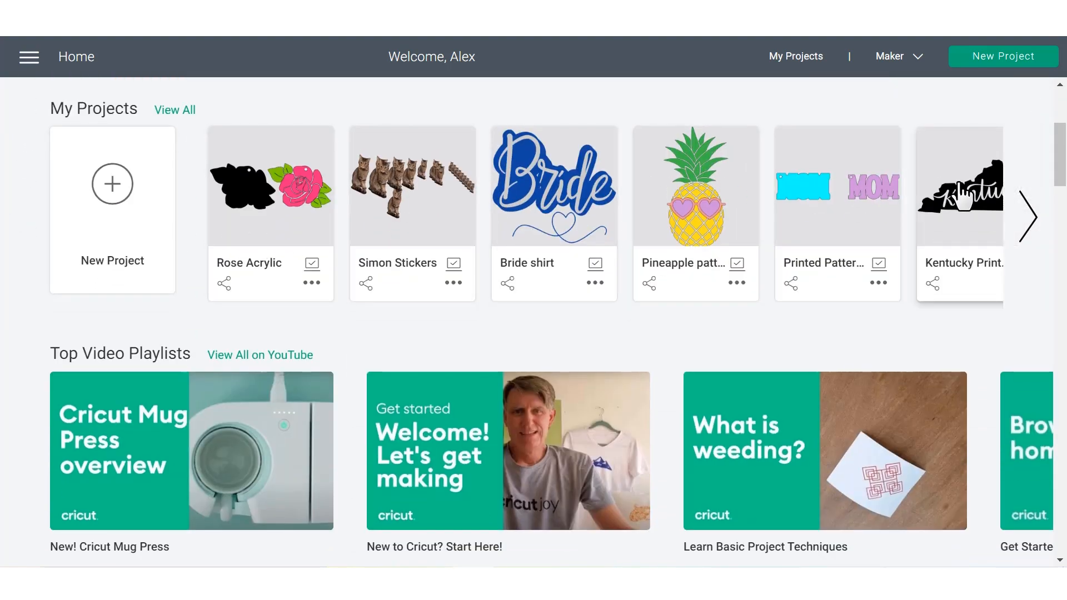
{"action": "mouse_move", "coordinate": [33, 312]}
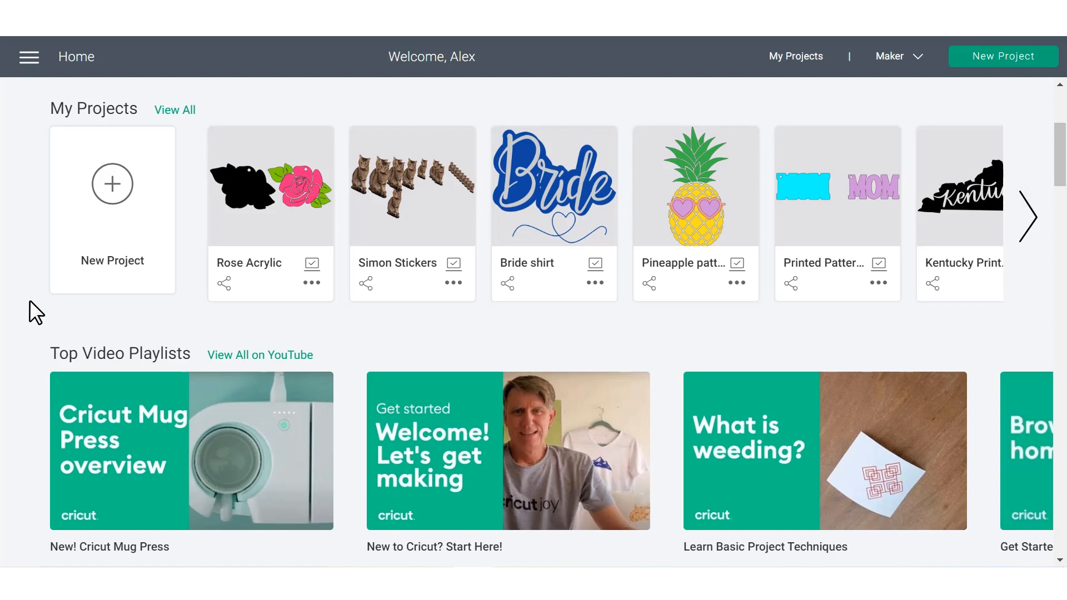
{"action": "scroll", "scroll_direction": "down", "scroll_amount": 3}
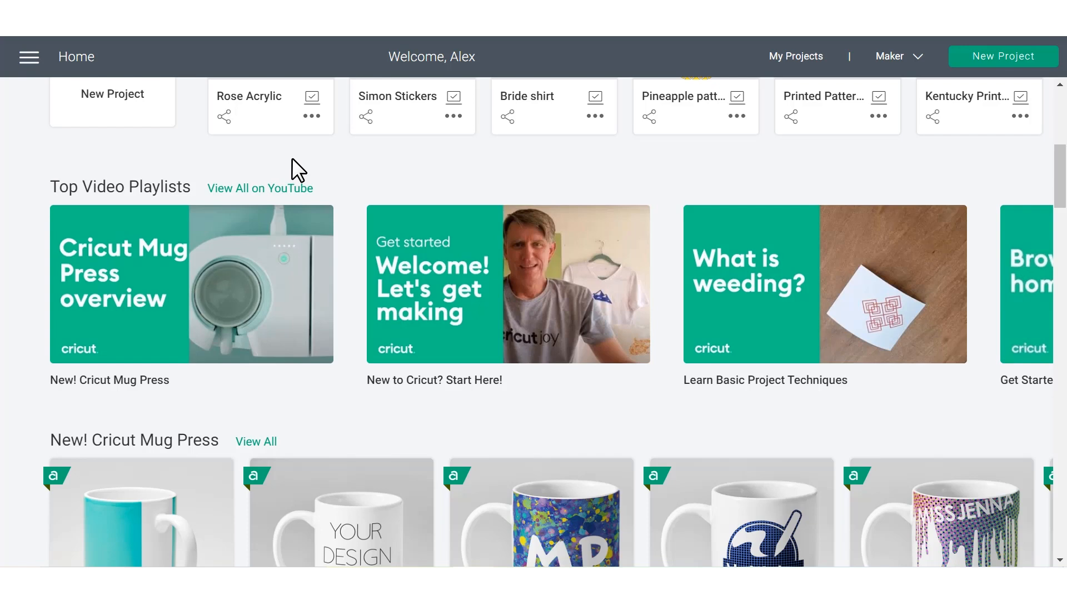
{"action": "mouse_move", "coordinate": [291, 203]}
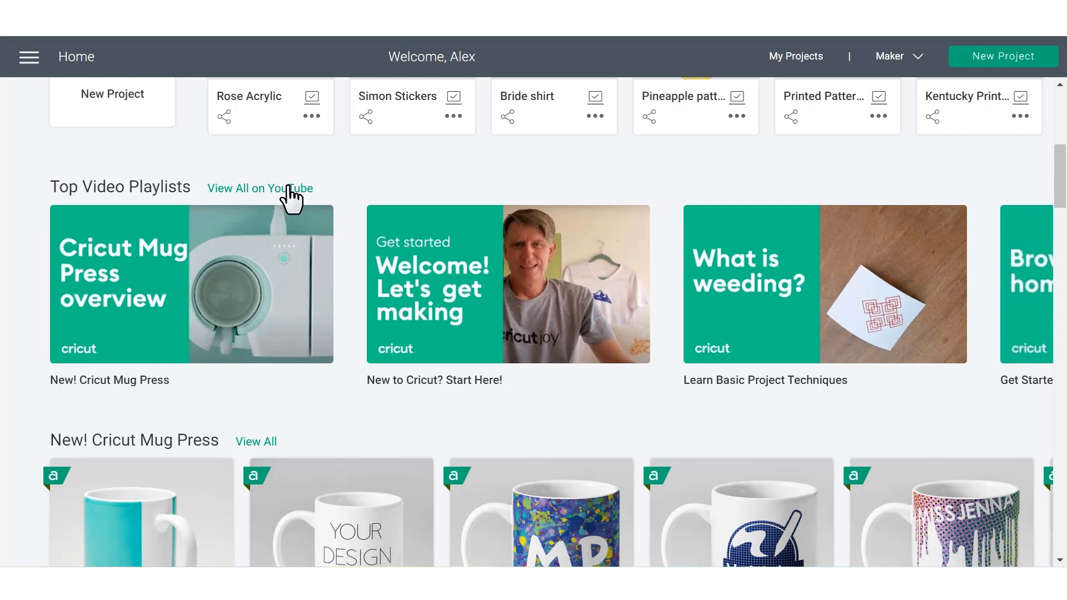
{"action": "left_click", "coordinate": [260, 188]}
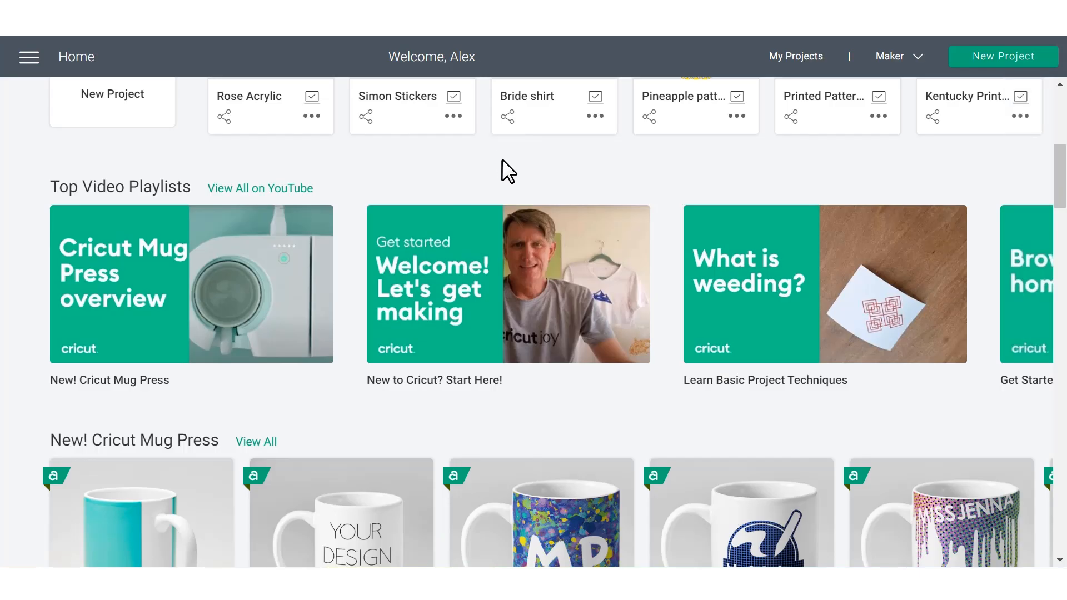
{"action": "scroll", "scroll_direction": "down", "scroll_amount": 3}
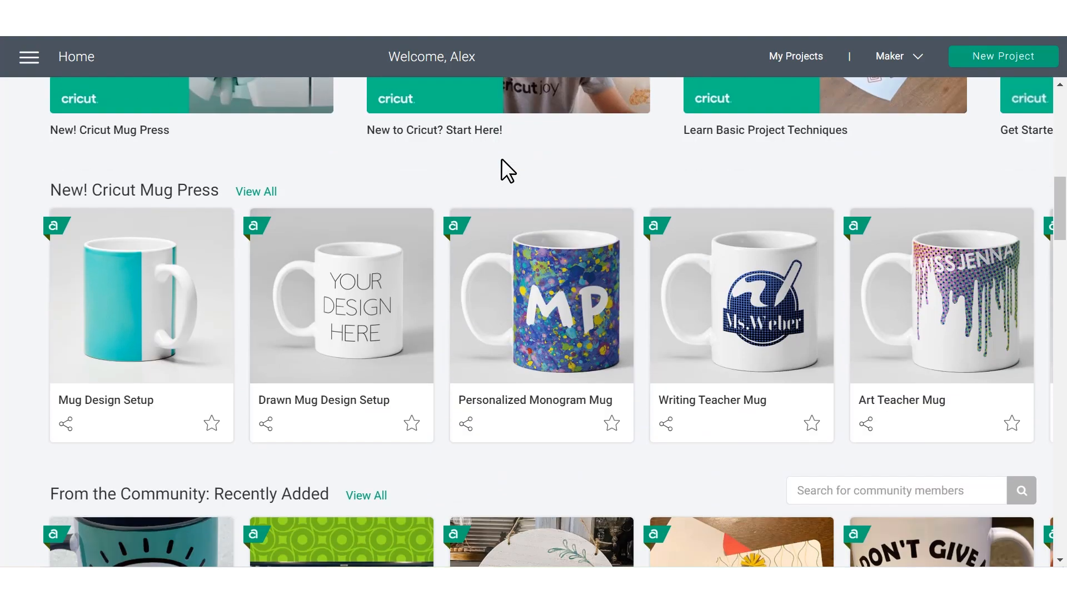
{"action": "scroll", "scroll_direction": "down", "scroll_amount": 3}
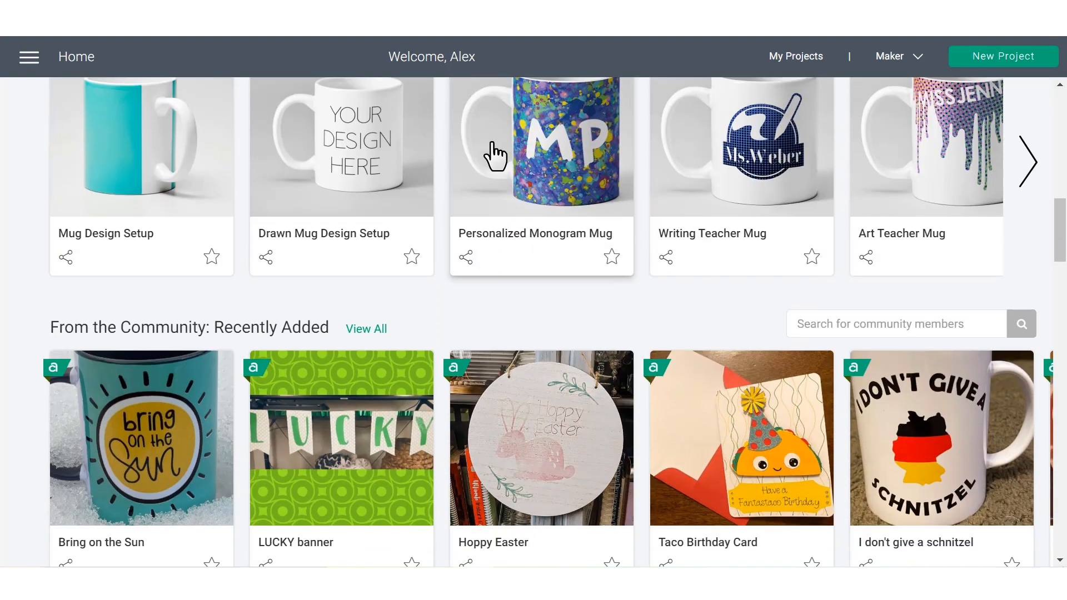
{"action": "scroll", "scroll_direction": "down", "scroll_amount": 3}
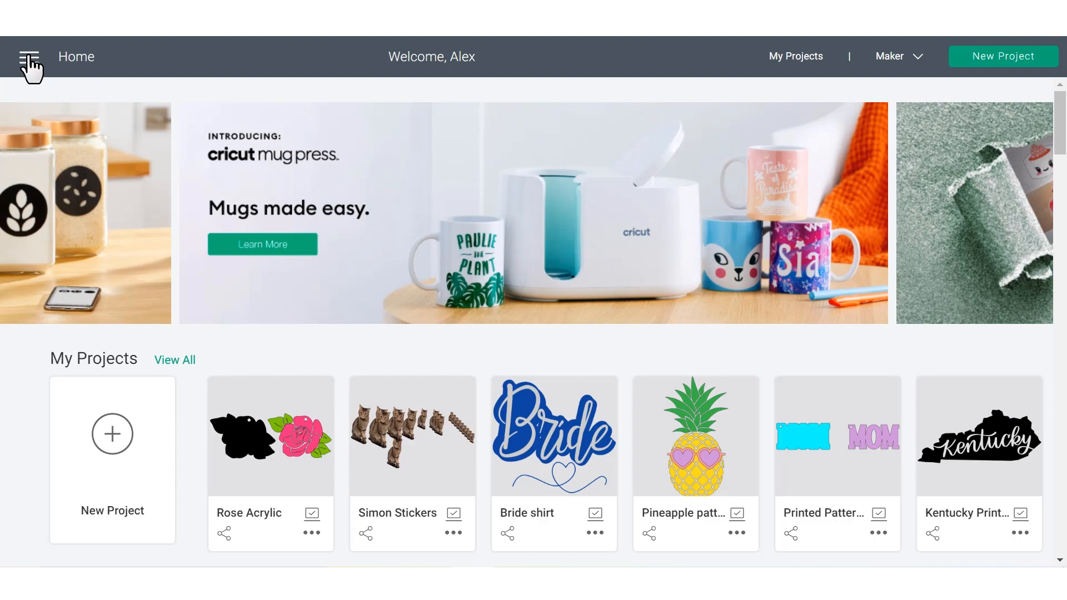
Create a fresh Untitled canvas from Home and bring up the hamburger menu over it.
{"action": "left_click", "coordinate": [29, 56]}
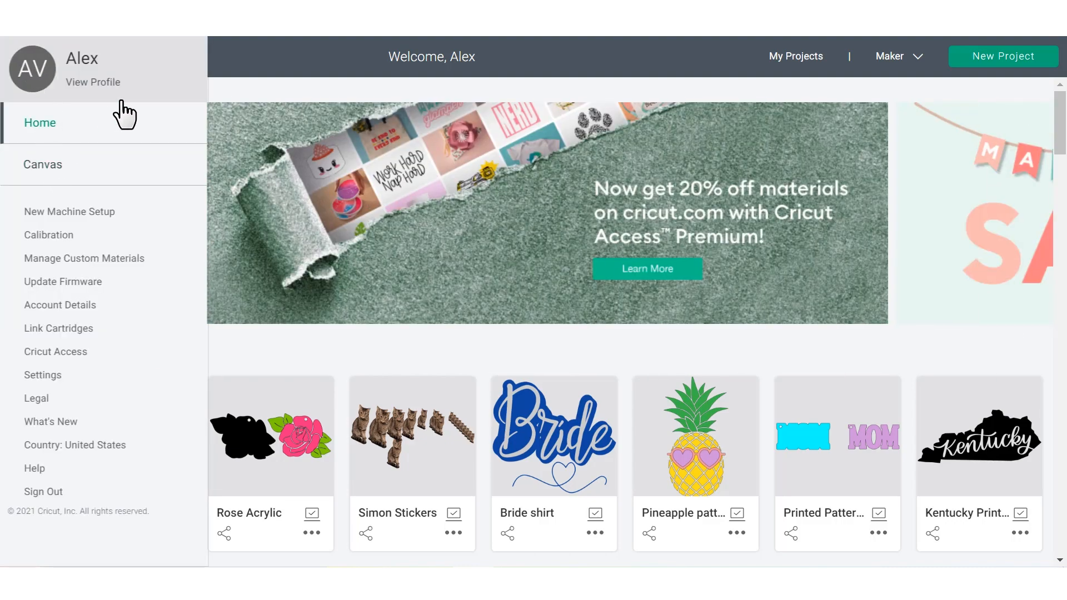
{"action": "left_click", "coordinate": [29, 57]}
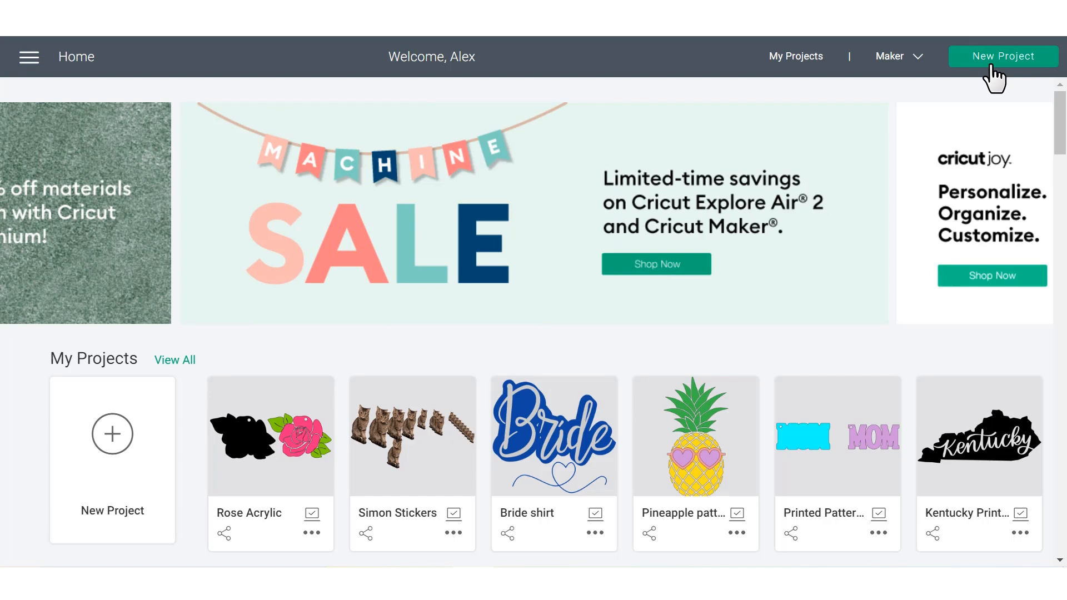
{"action": "left_click", "coordinate": [1003, 55]}
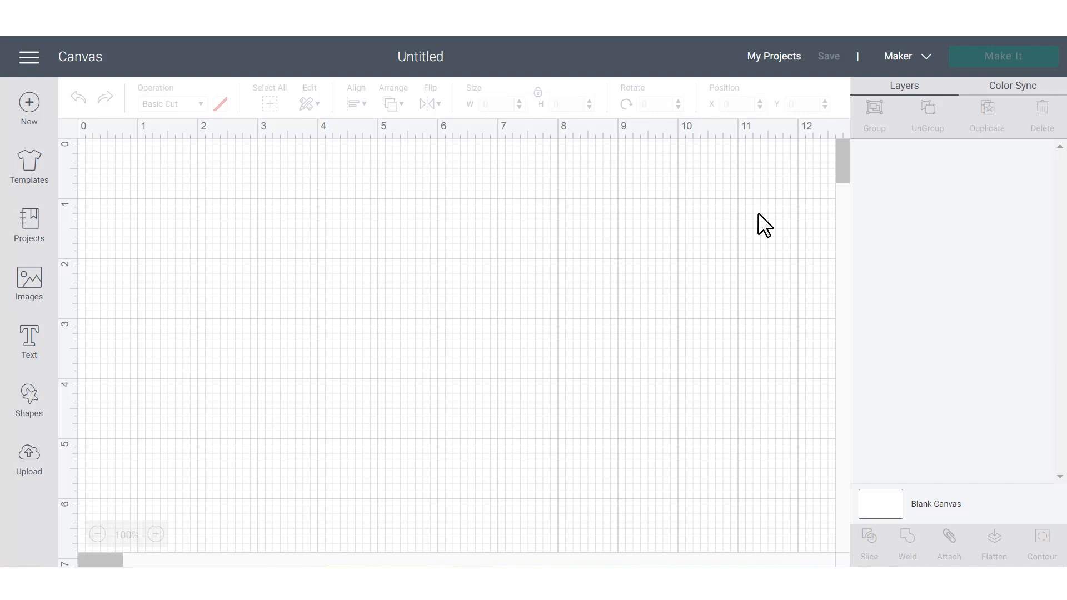
{"action": "left_click", "coordinate": [28, 57]}
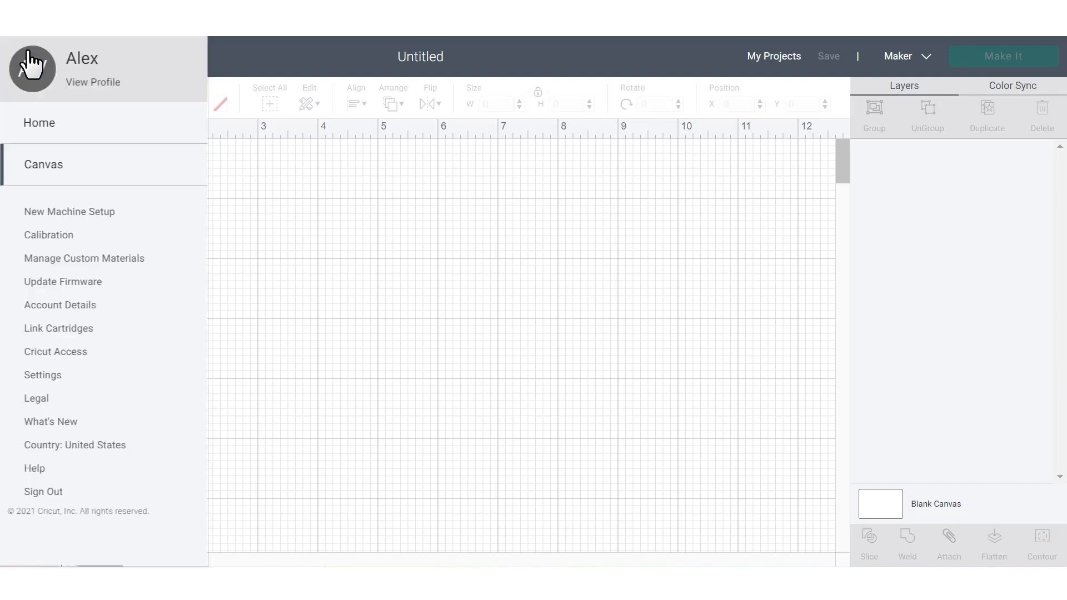